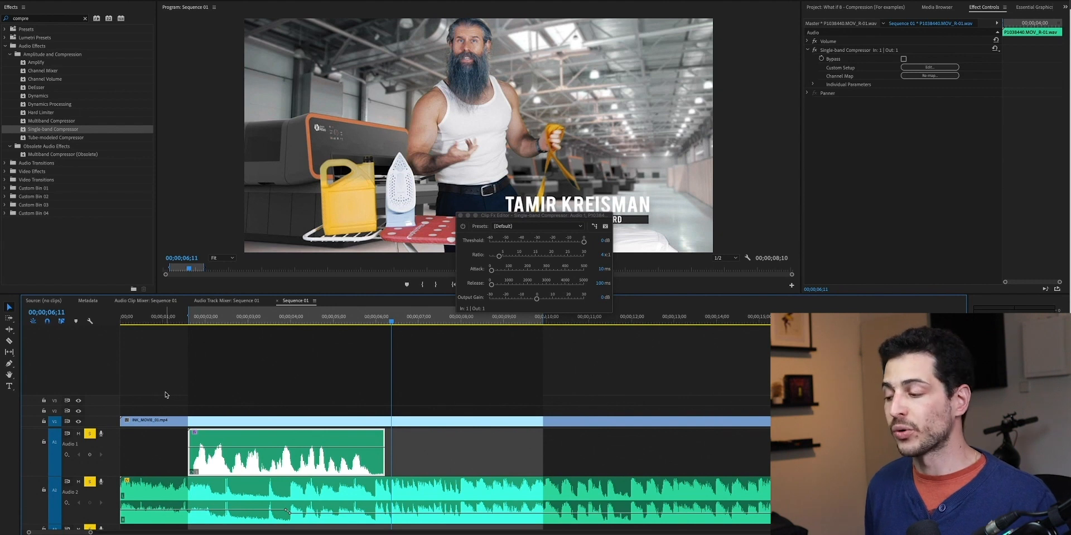
mouse_move(214, 475)
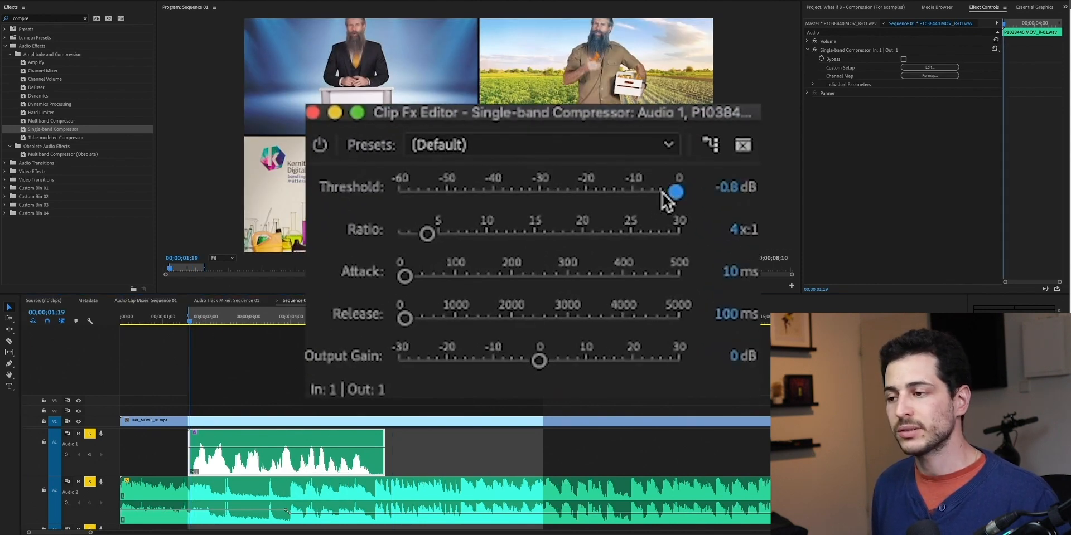
Lower the Single-band Compressor threshold from 0 dB to about -27.8 dB.
drag(676, 193, 557, 193)
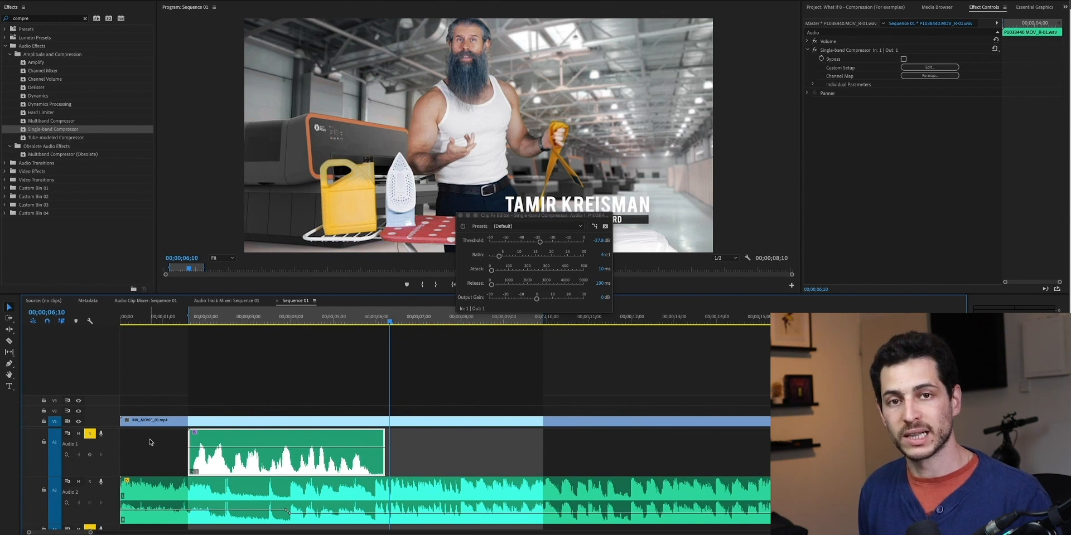
mouse_move(174, 495)
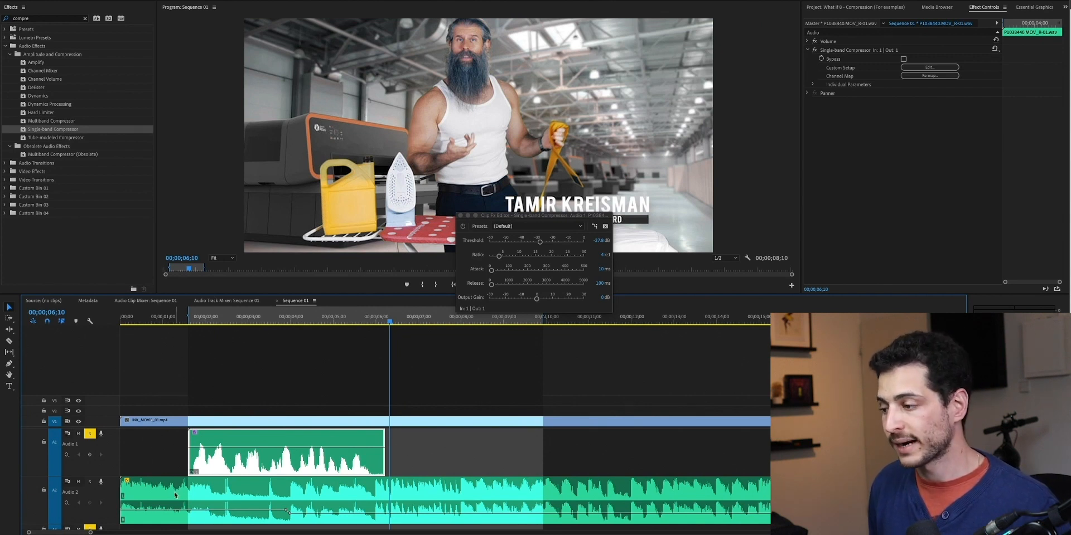
Raise the compressor's Output Gain from 0 dB to about 7.6 dB.
click(190, 315)
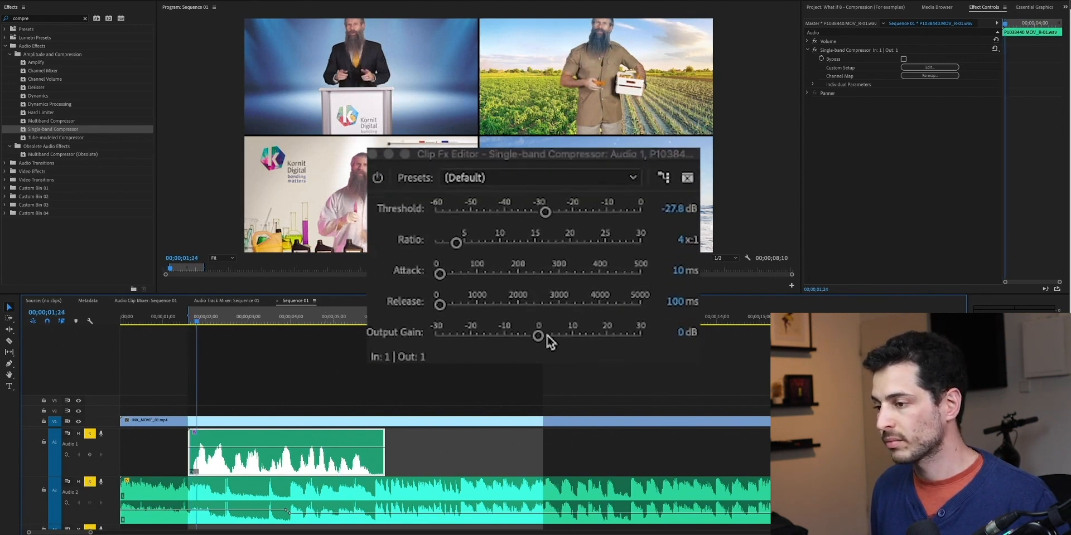
drag(538, 335, 573, 360)
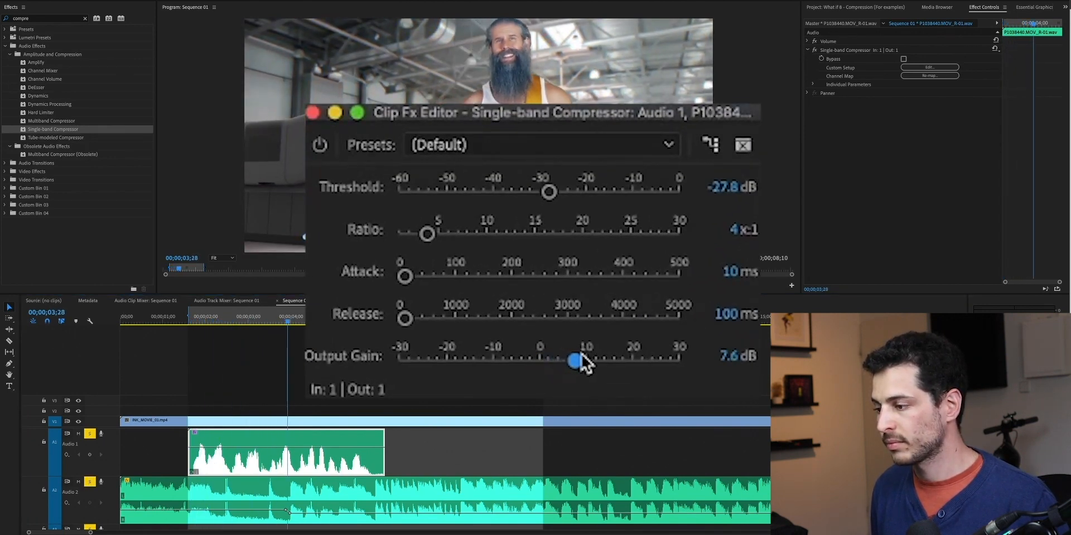
drag(572, 360, 579, 360)
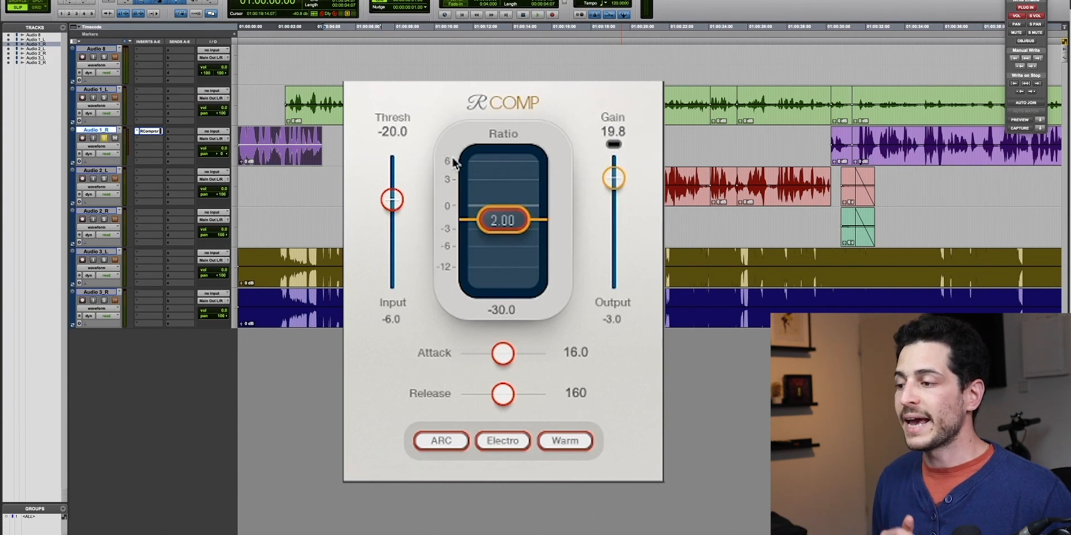
mouse_move(394, 200)
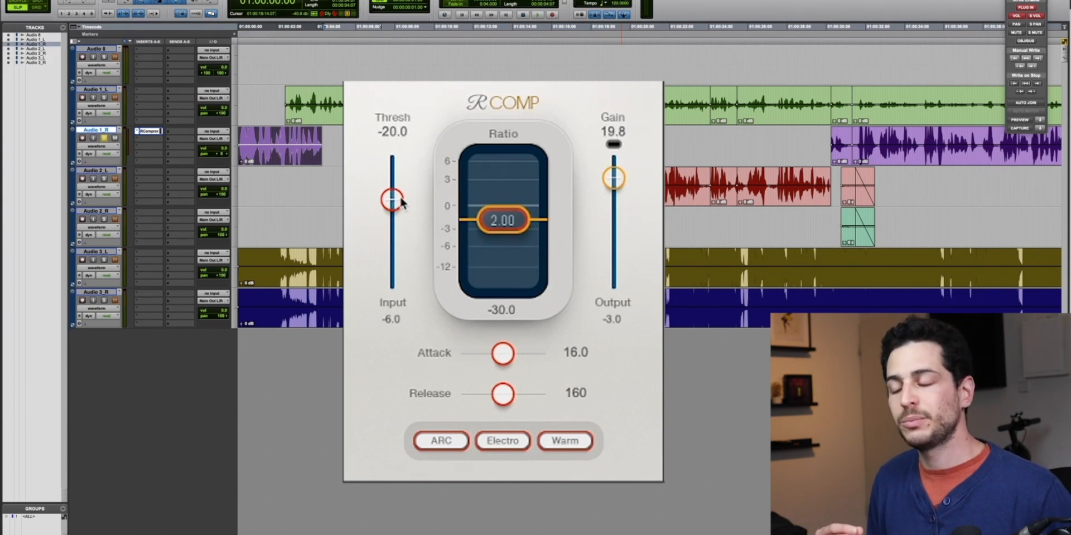
mouse_move(406, 180)
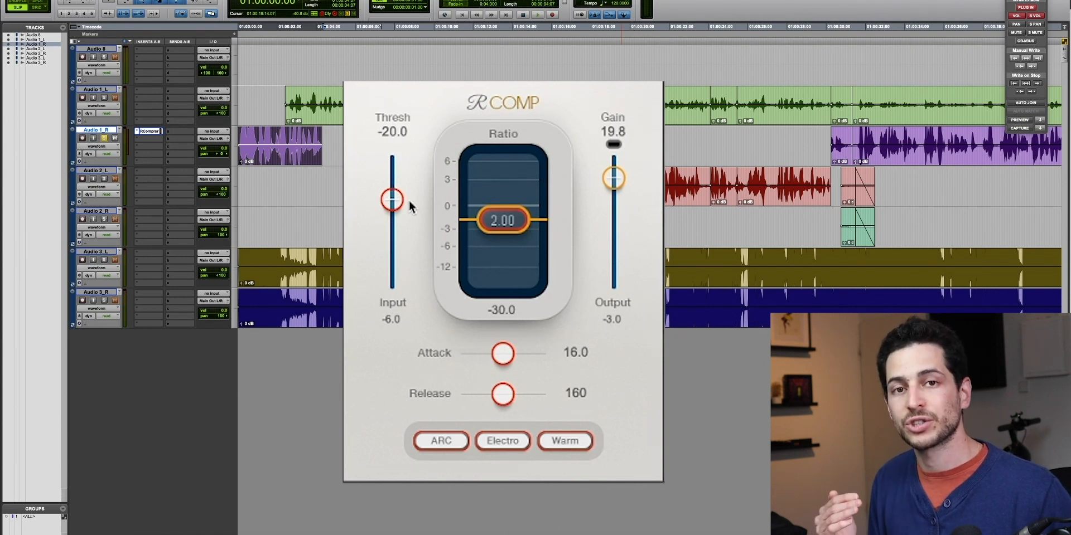
Pull the RComp output gain down to 4.7, then settle it around 10.0.
drag(614, 177, 613, 210)
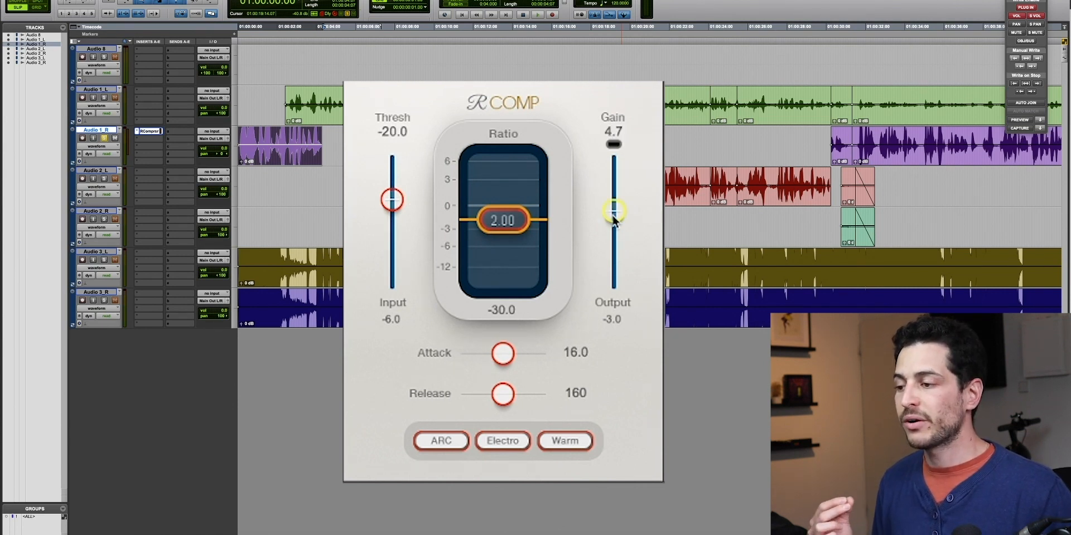
drag(613, 209, 613, 203)
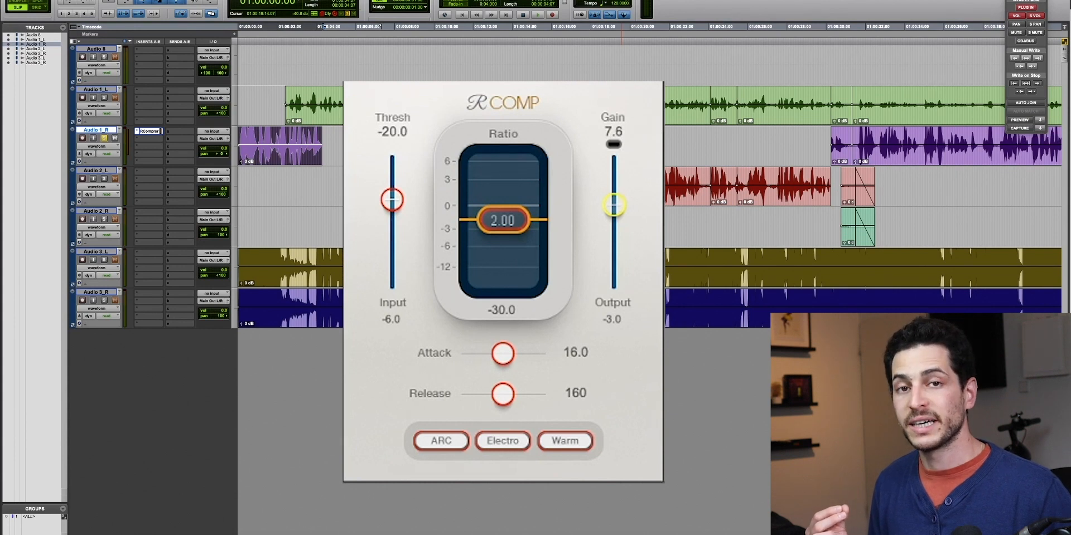
drag(613, 203, 613, 199)
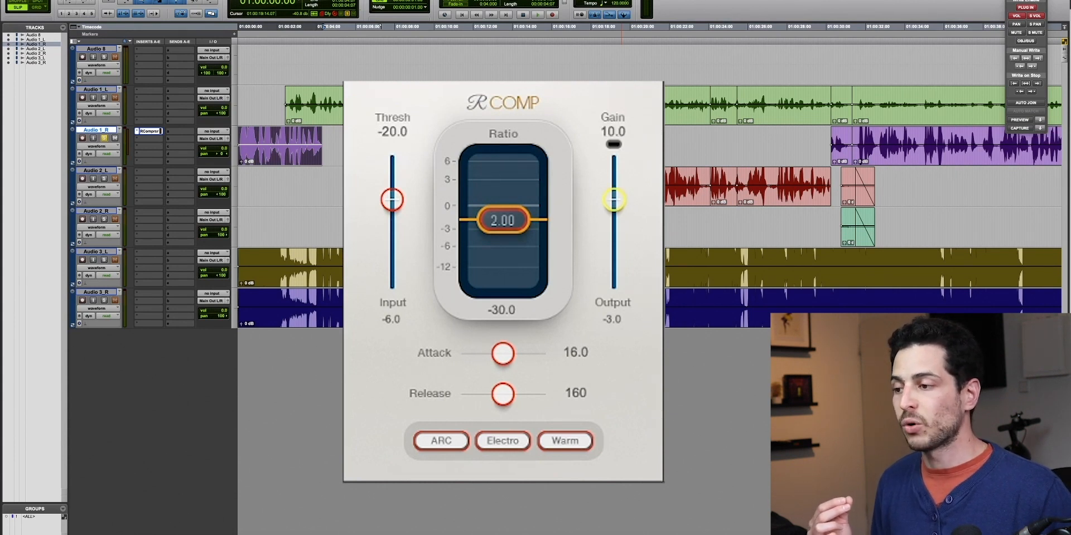
drag(614, 198, 614, 222)
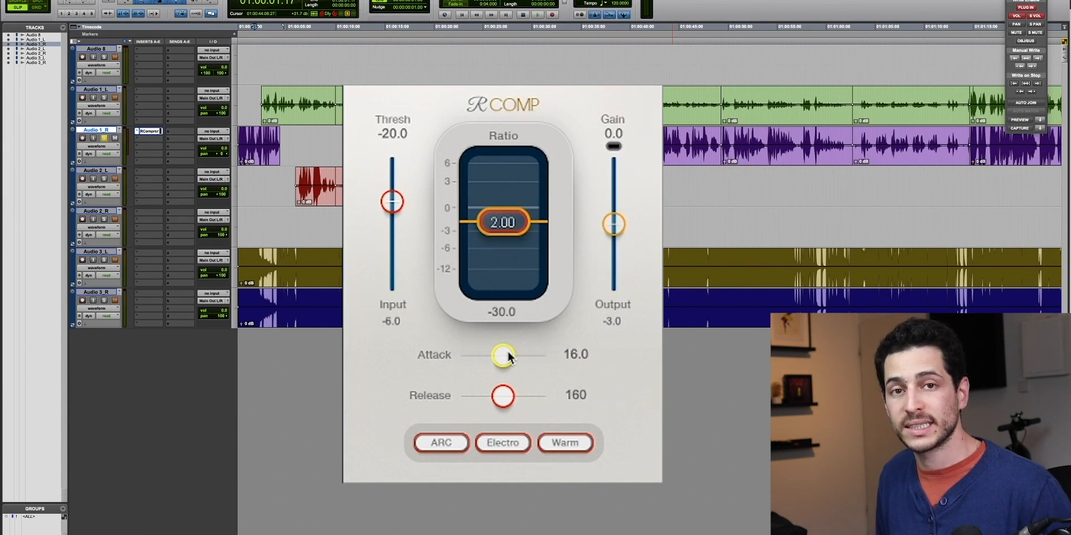
mouse_move(485, 352)
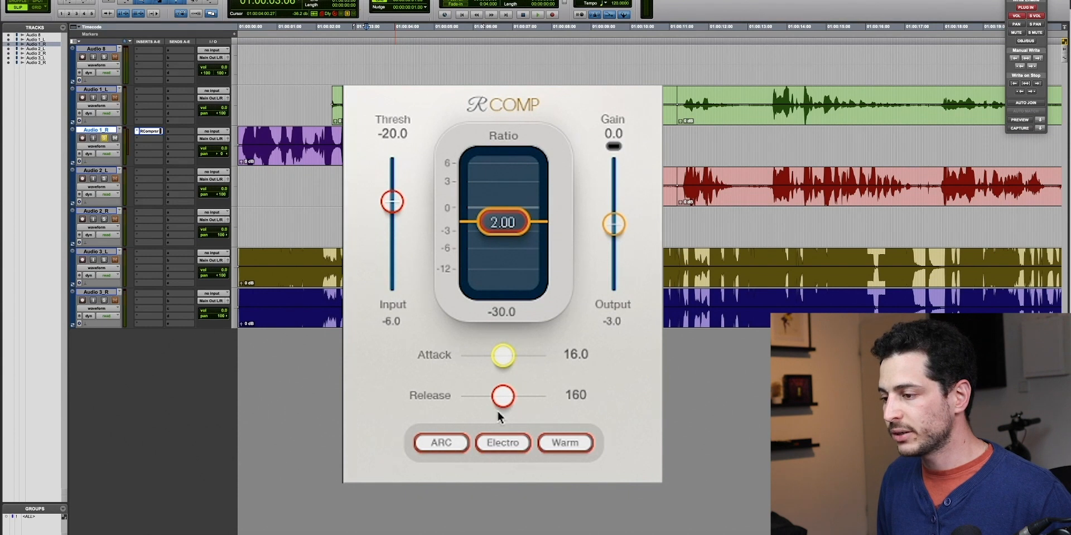
Push RComp to about 5 ms release, ratio near 36.55 and threshold down to -50.3.
drag(505, 395, 458, 395)
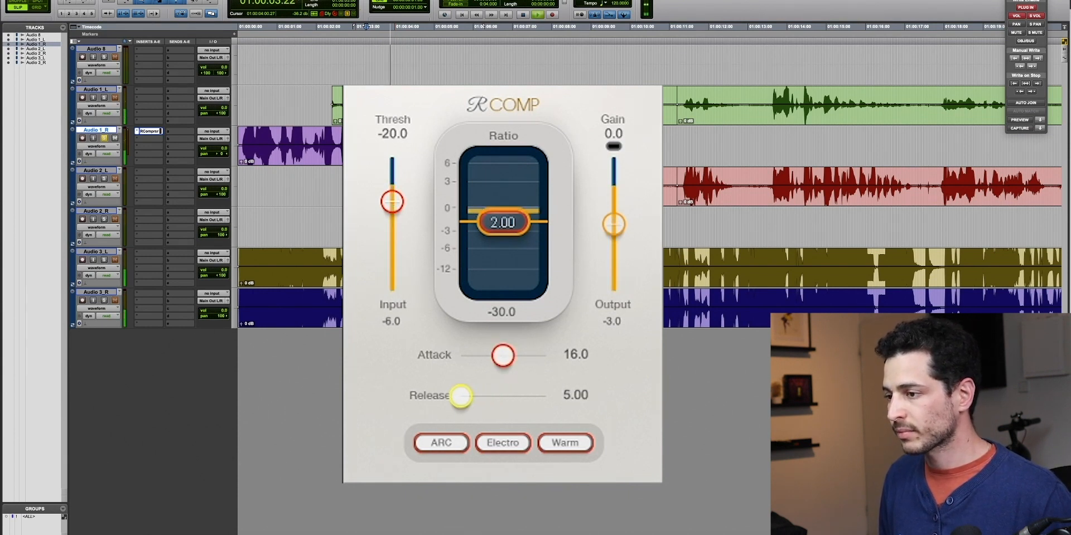
drag(503, 221, 503, 256)
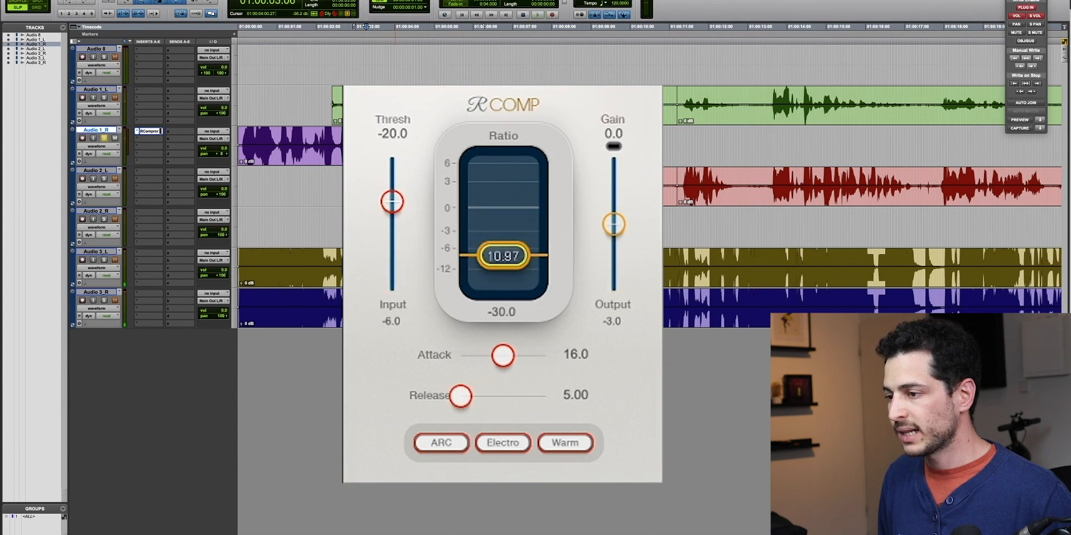
drag(391, 200, 392, 243)
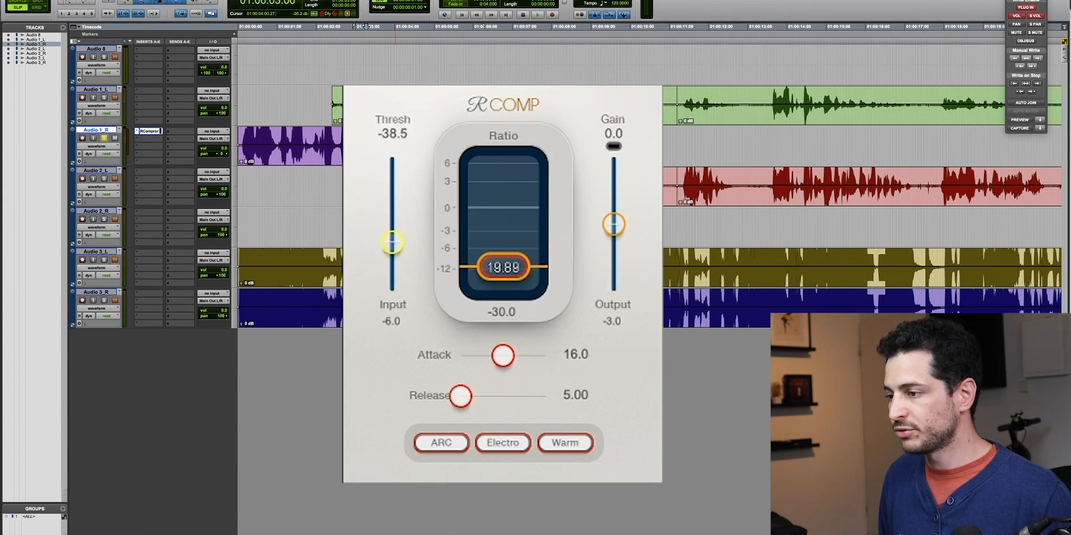
drag(393, 242, 393, 253)
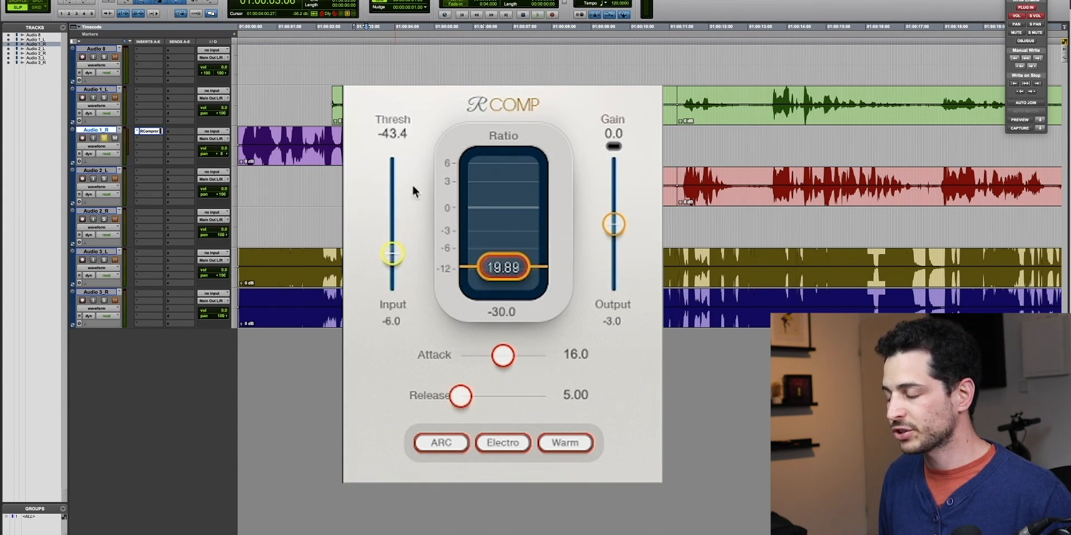
drag(393, 253, 393, 268)
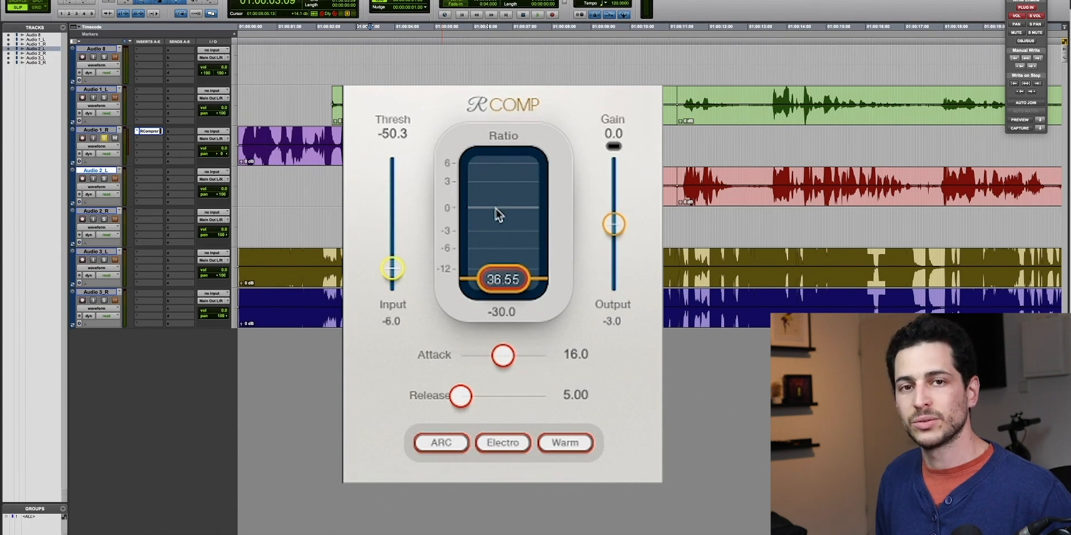
drag(459, 397, 461, 397)
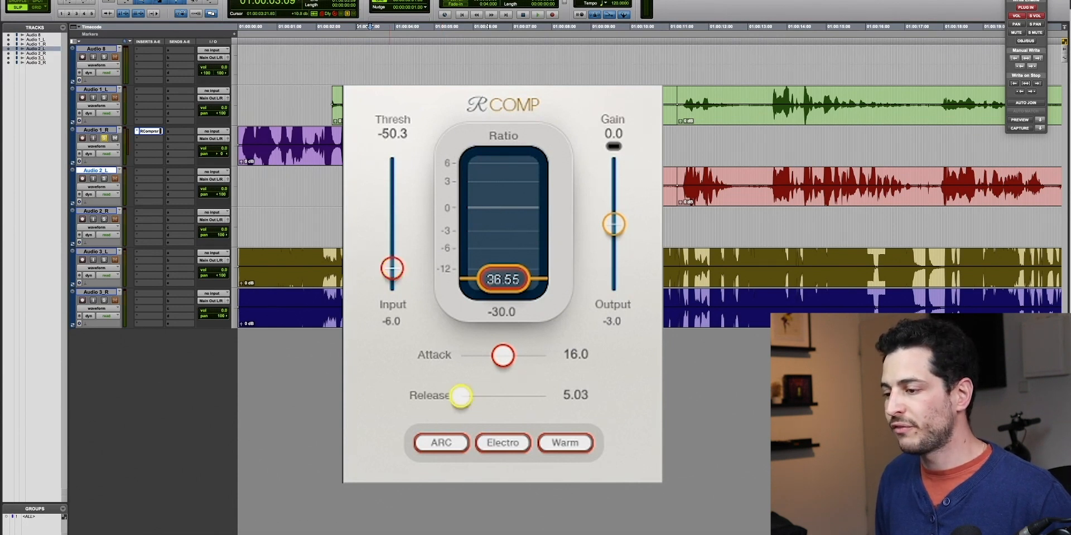
drag(461, 396, 546, 396)
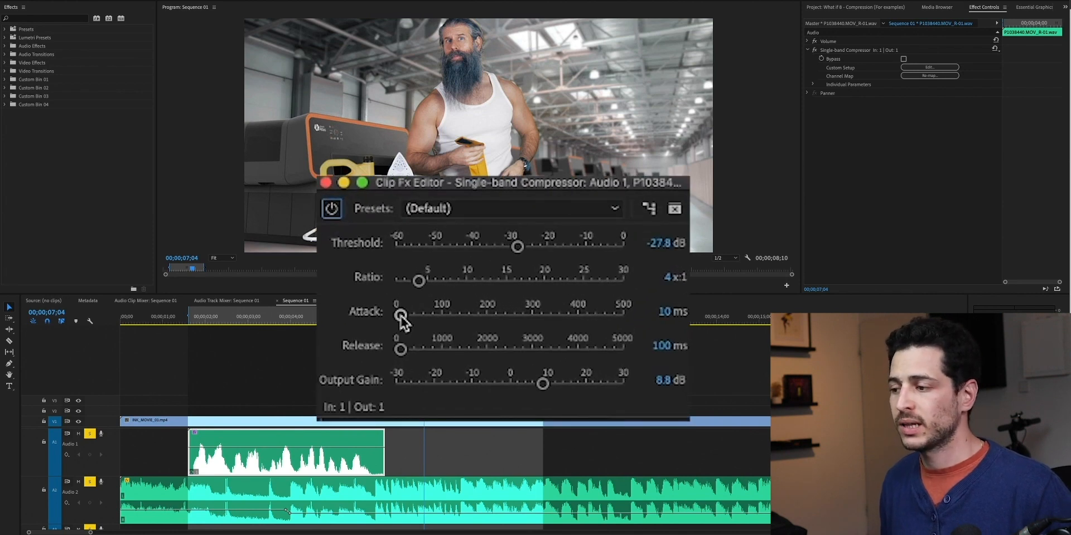
Lengthen the compressor attack to about 18.4 ms and release to about 184.3 ms.
drag(401, 316, 406, 316)
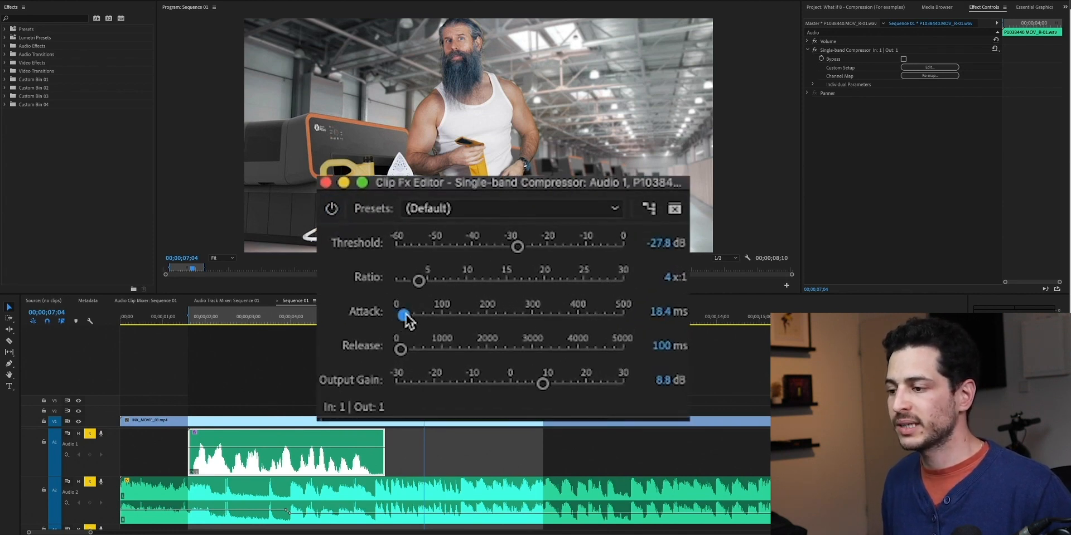
drag(402, 314, 400, 349)
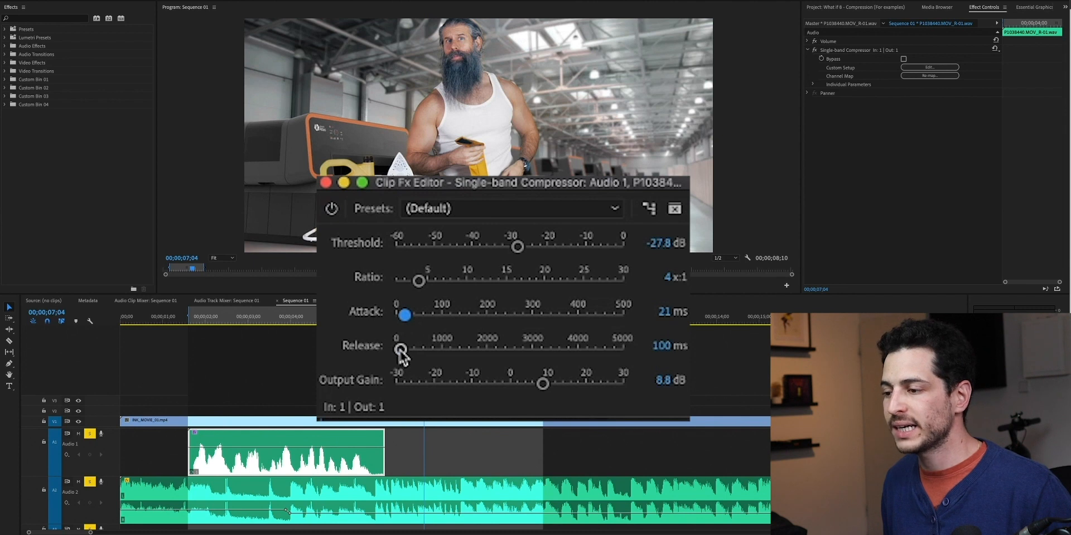
drag(399, 349, 405, 349)
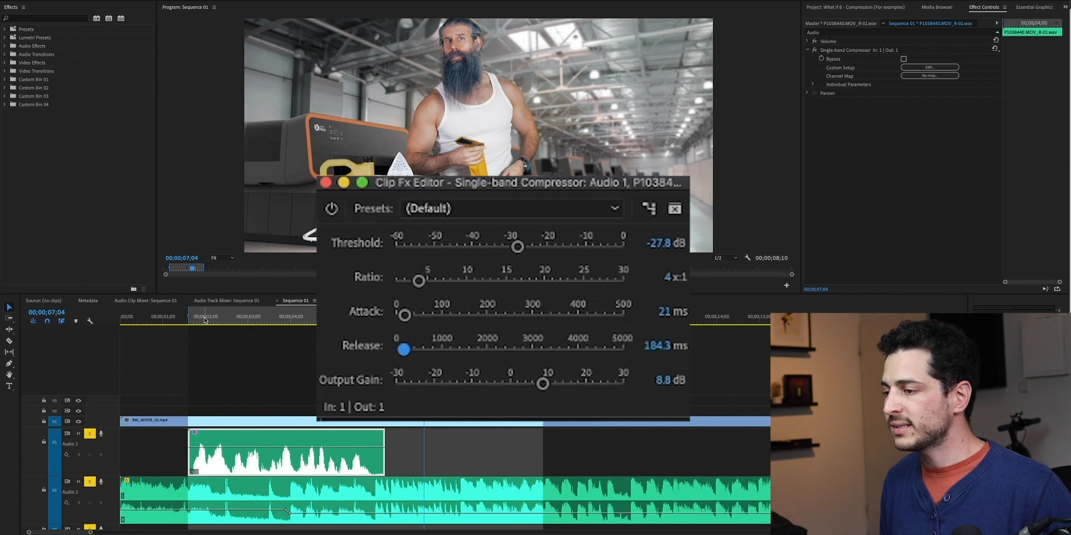
Settle the compressor ratio at 4.6:1 and raise the threshold to 0 dB.
drag(419, 281, 399, 281)
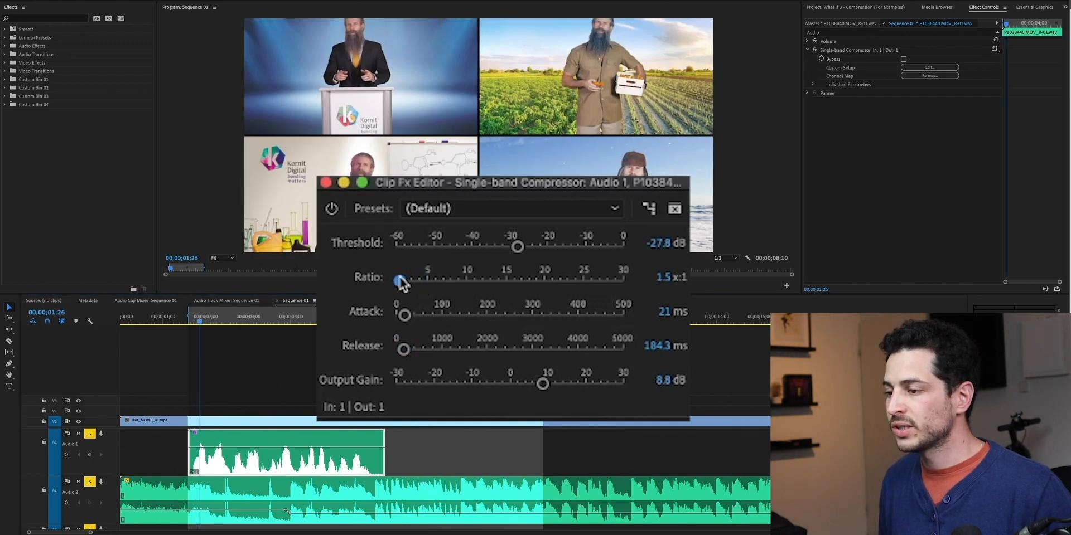
drag(400, 282, 406, 282)
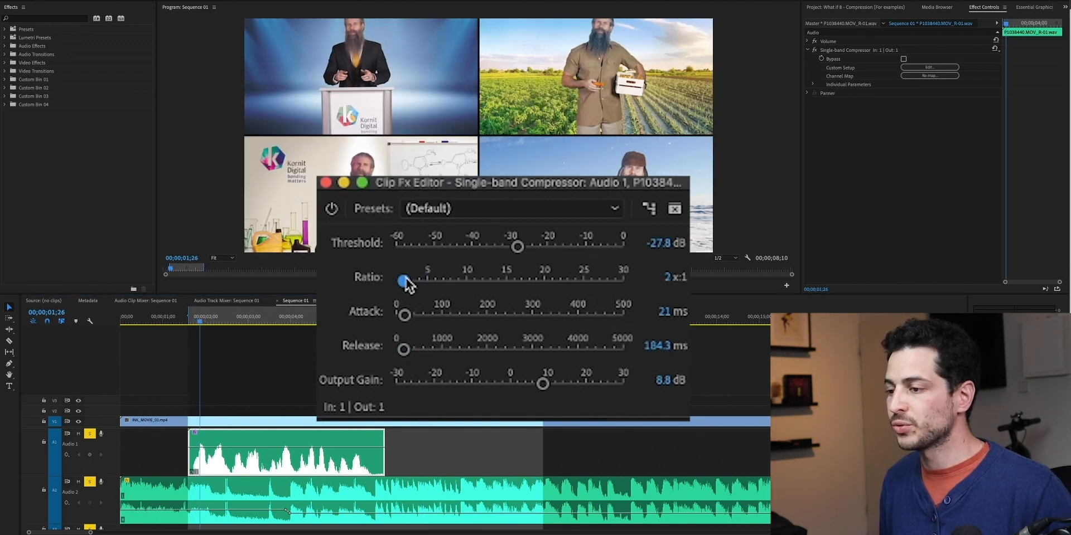
drag(405, 281, 415, 281)
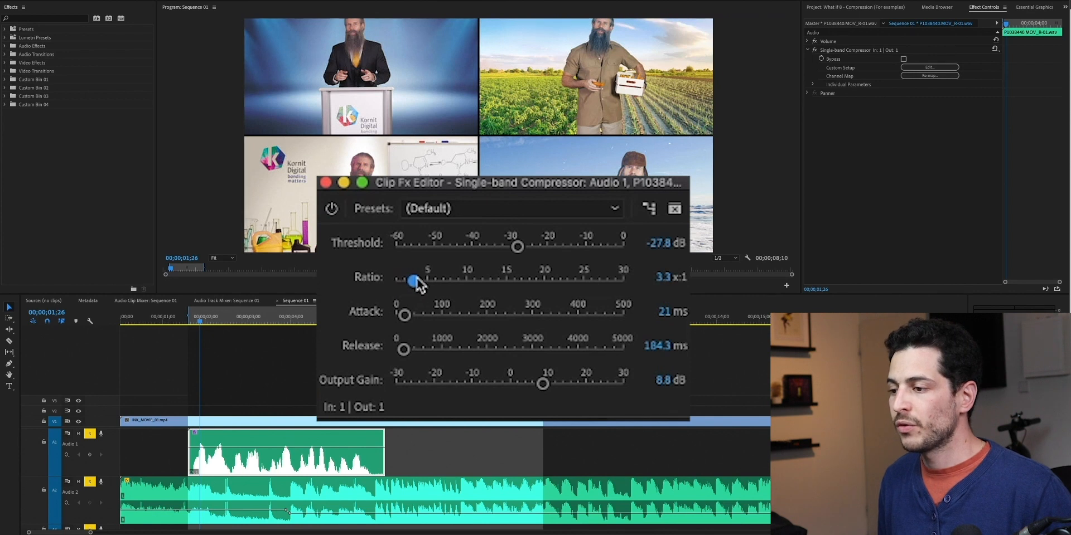
drag(415, 281, 431, 281)
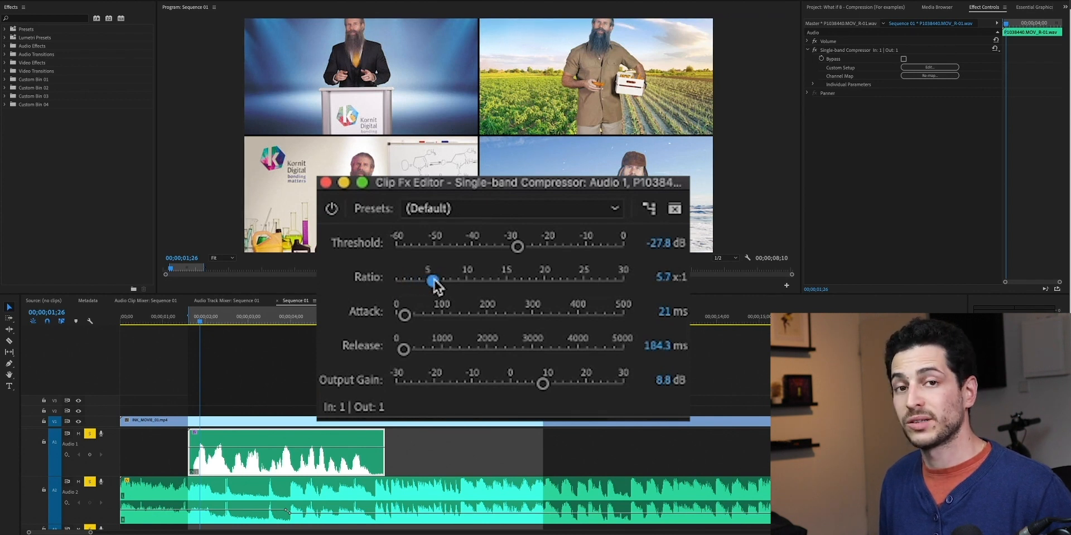
drag(432, 282, 423, 281)
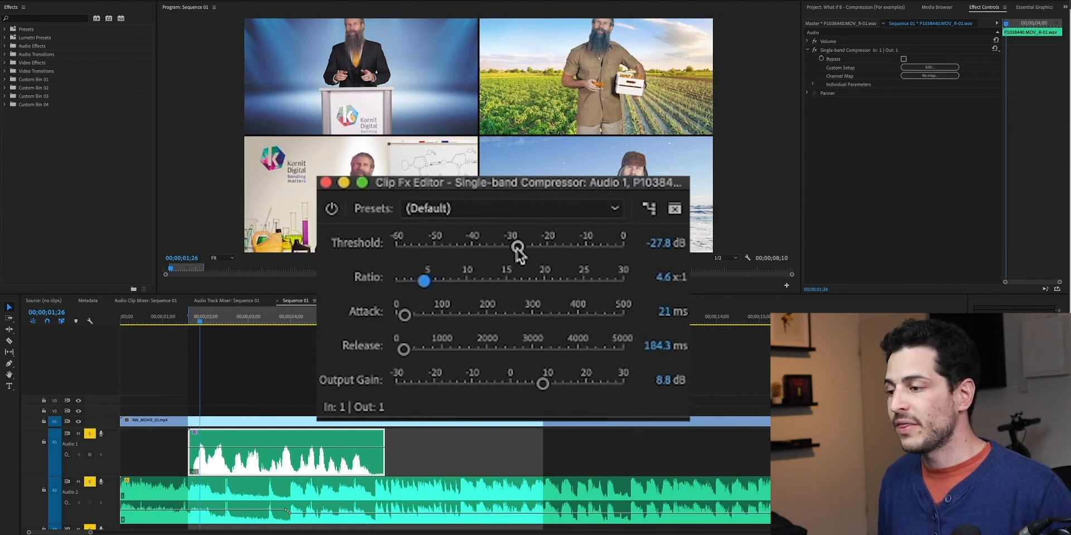
drag(517, 246, 621, 247)
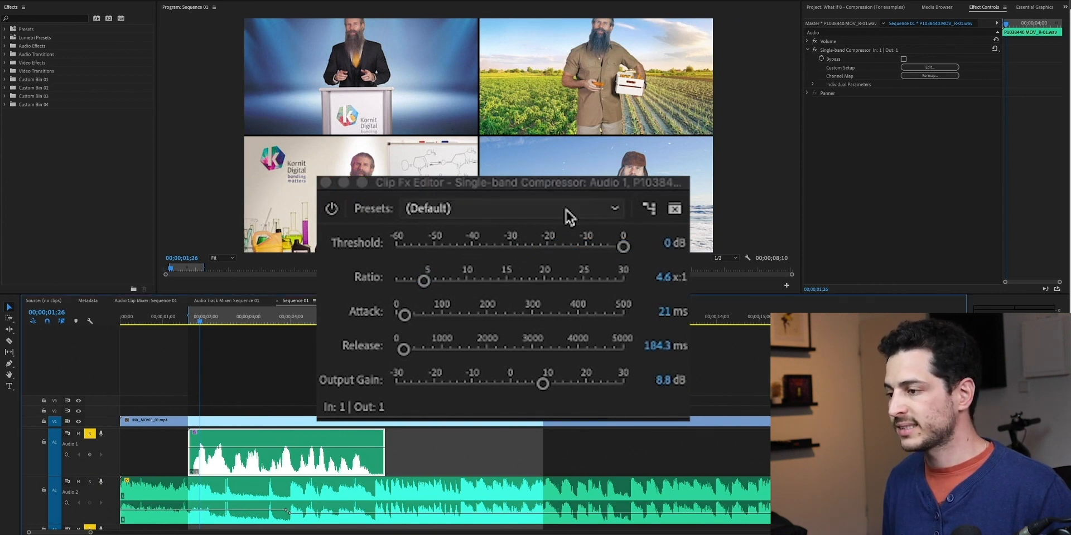
mouse_move(622, 247)
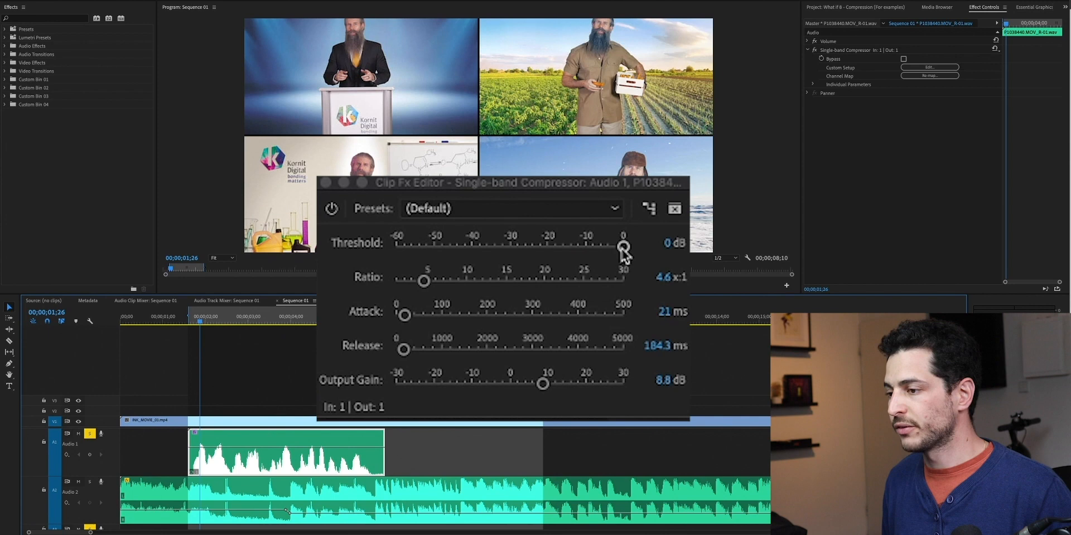
Lower the threshold to about -20 dB and raise output gain to roughly 10 dB.
drag(623, 246, 591, 246)
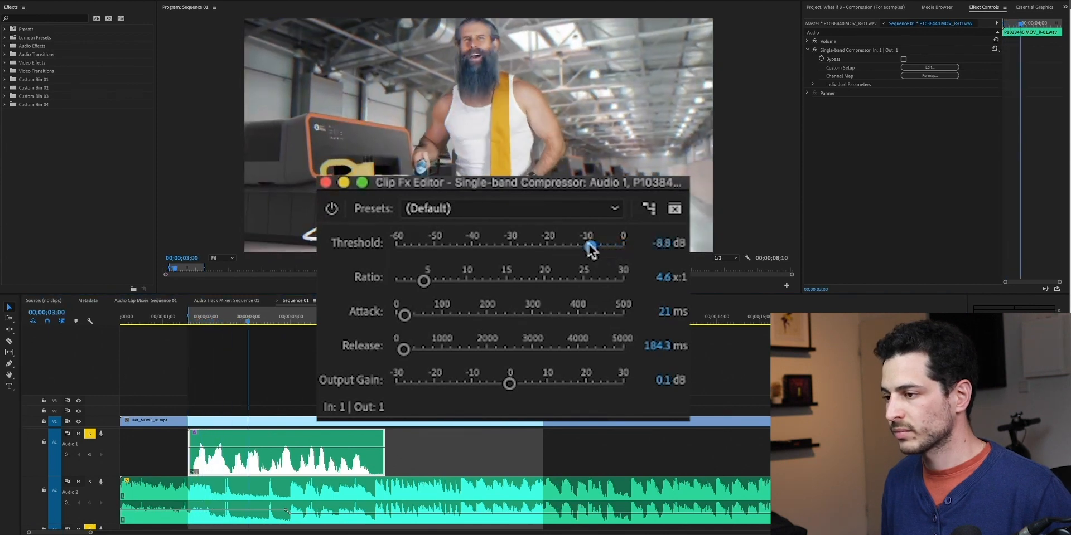
drag(591, 245, 534, 245)
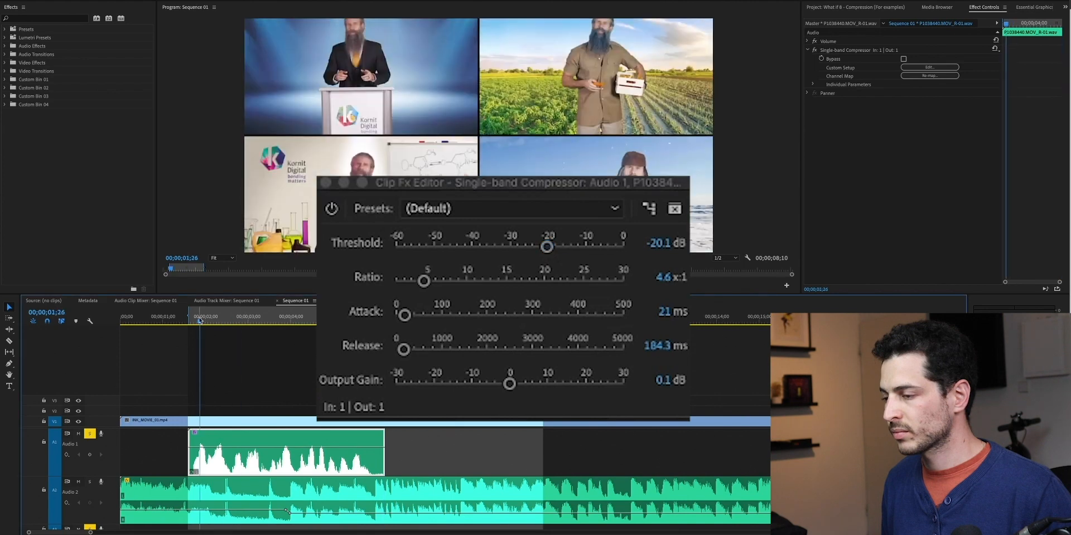
click(261, 316)
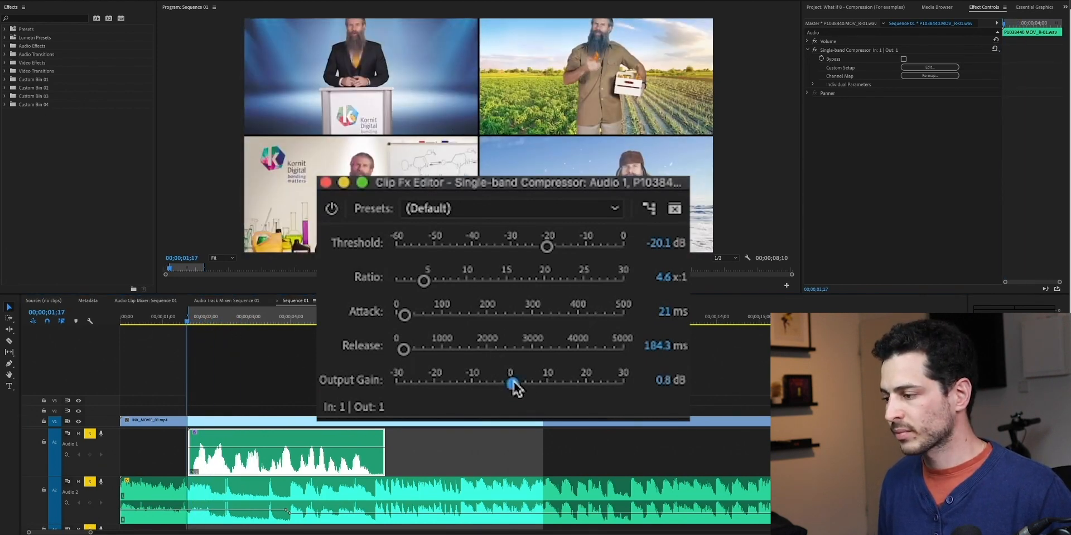
drag(511, 383, 546, 382)
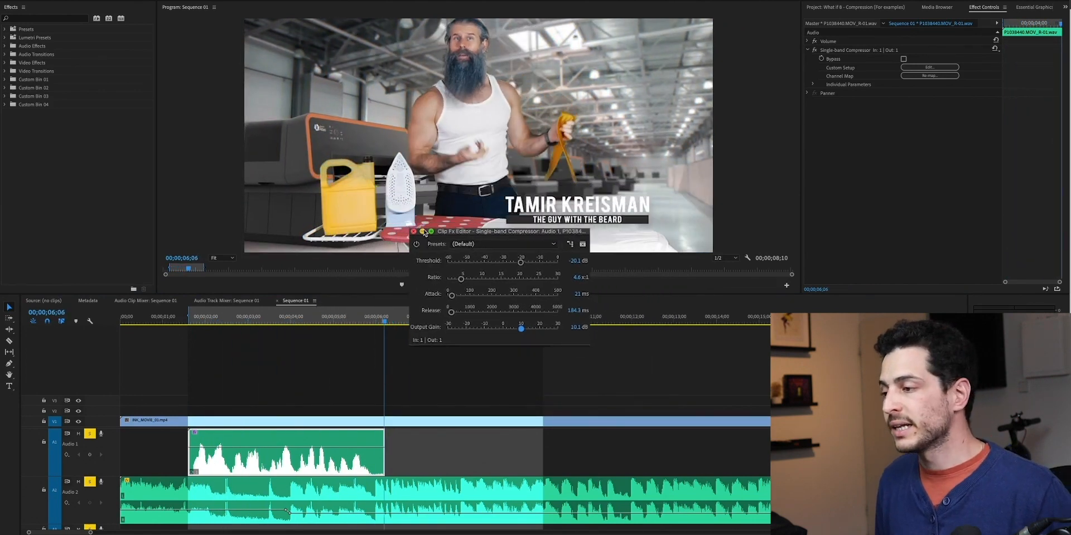
Add the Dynamics effect to the Audio 1 clip and switch on its Expander.
click(413, 231)
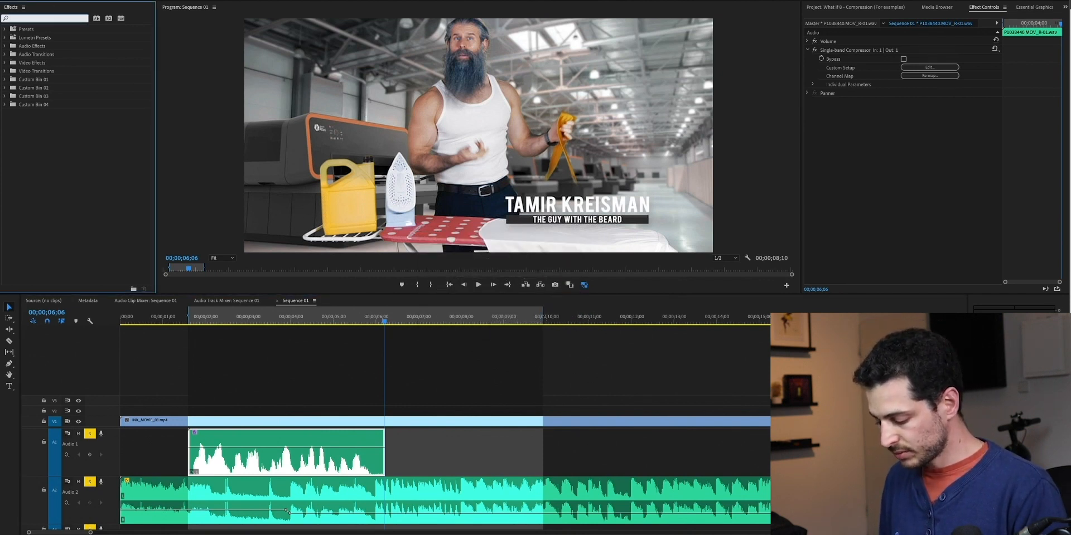
text(dyn)
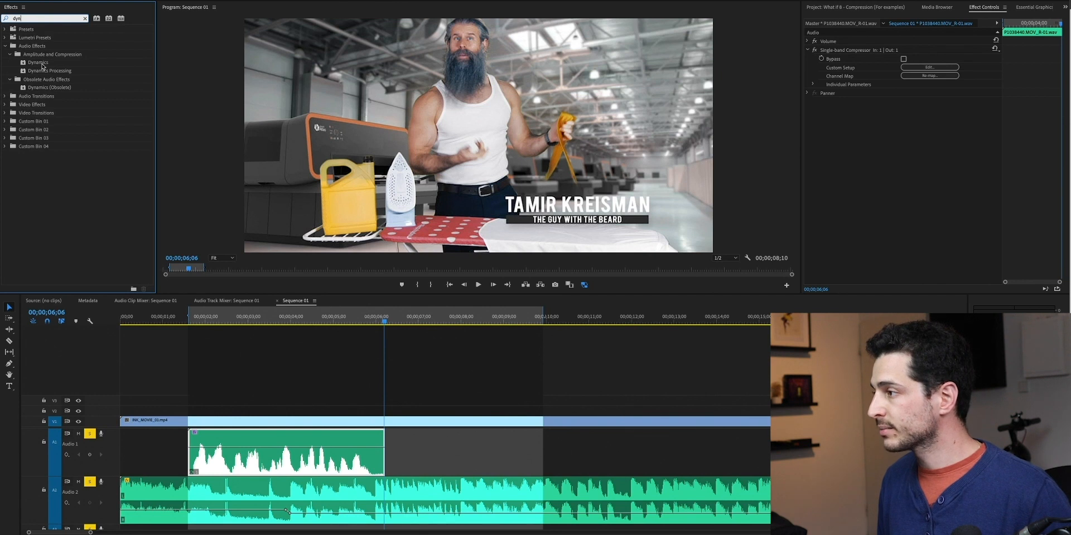
double_click(38, 62)
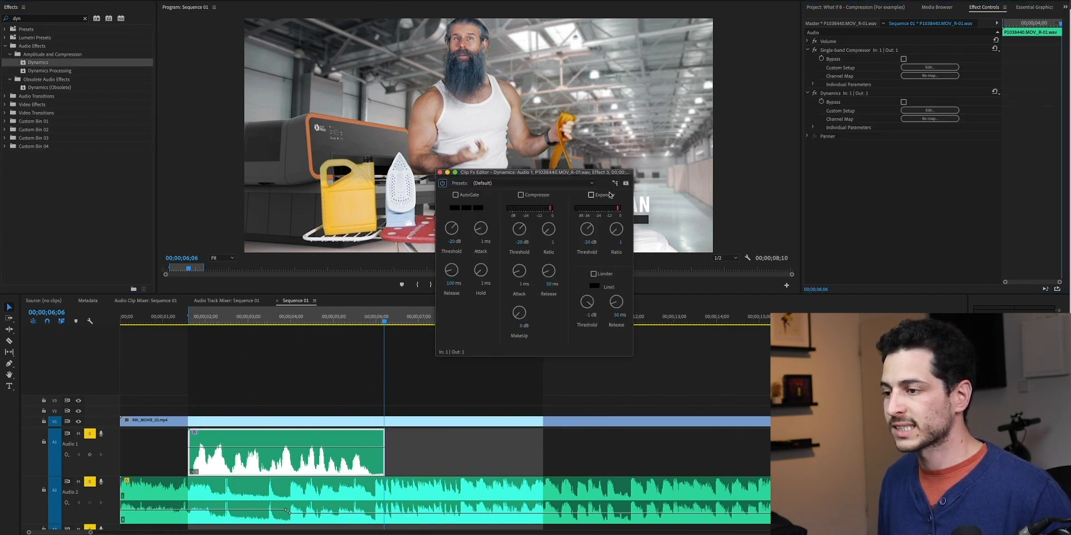
click(591, 195)
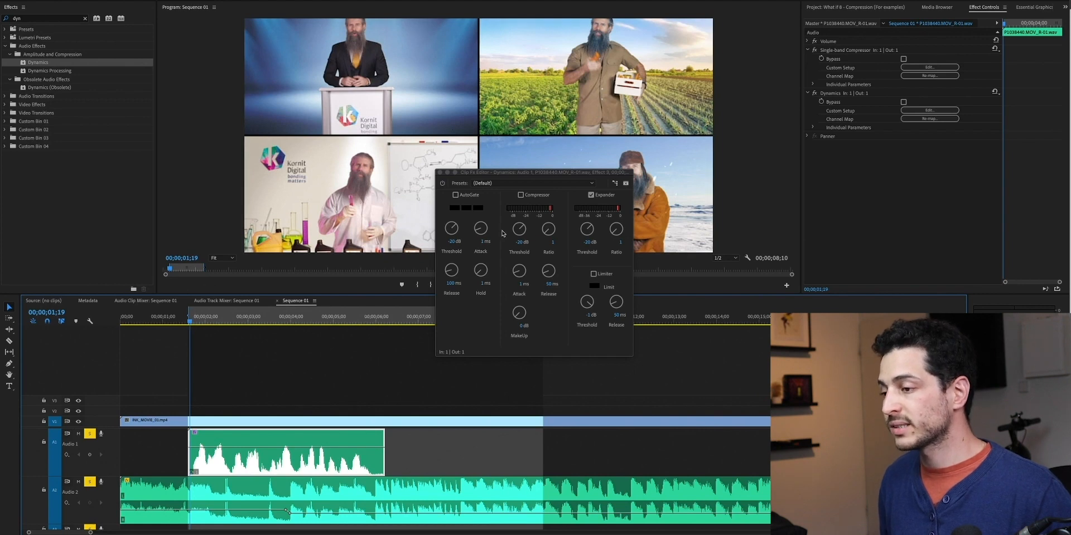
Raise the expander ratio to 1.7:1 and close the Dynamics editor.
drag(533, 176, 534, 141)
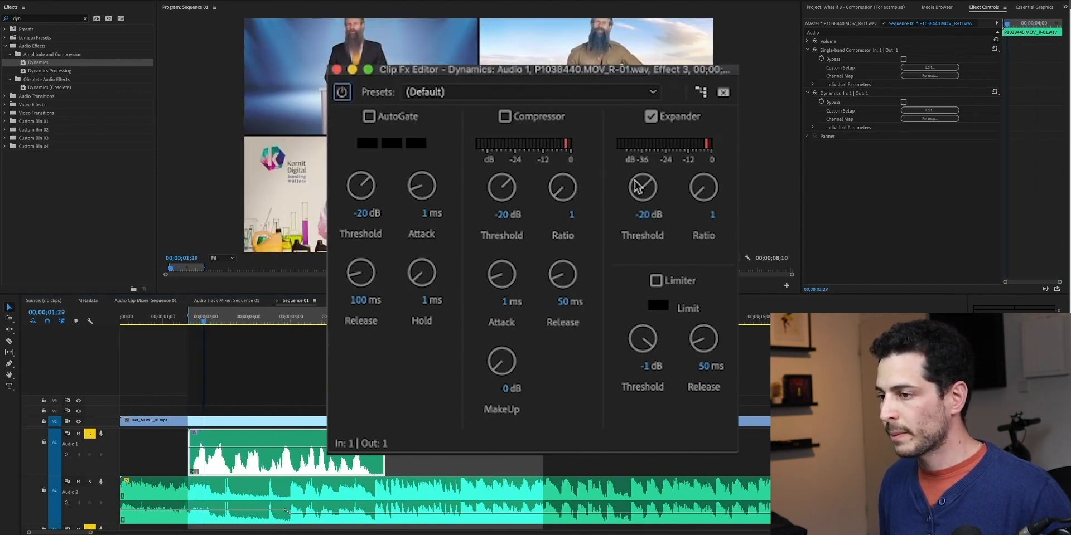
drag(703, 184, 707, 171)
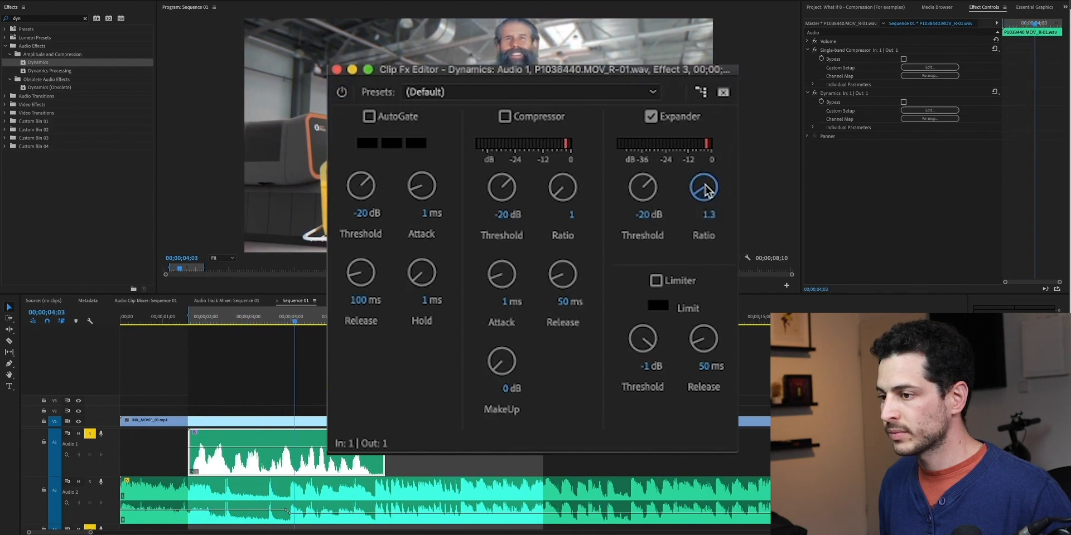
drag(703, 186, 704, 181)
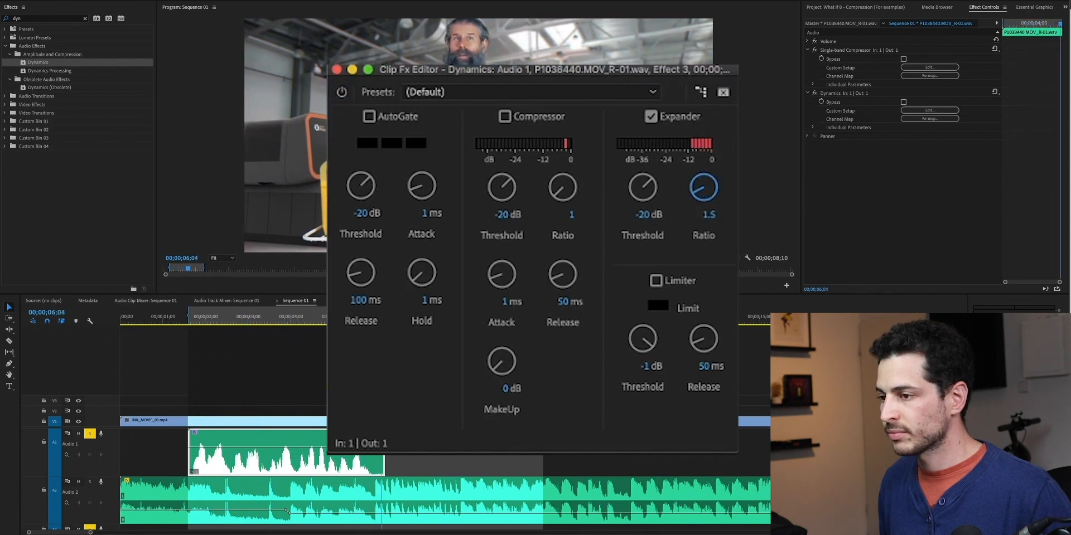
drag(704, 187, 704, 177)
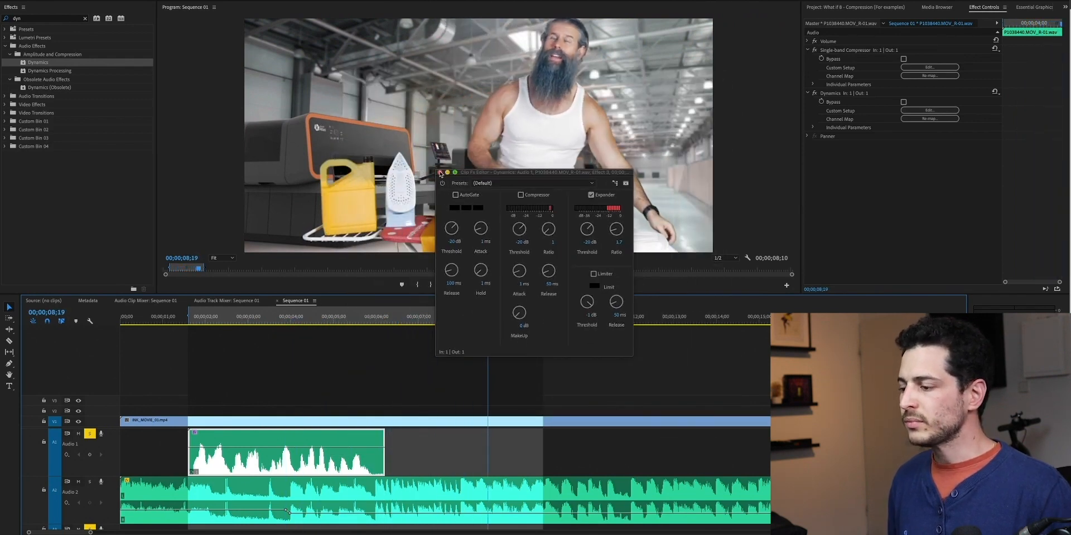
click(441, 172)
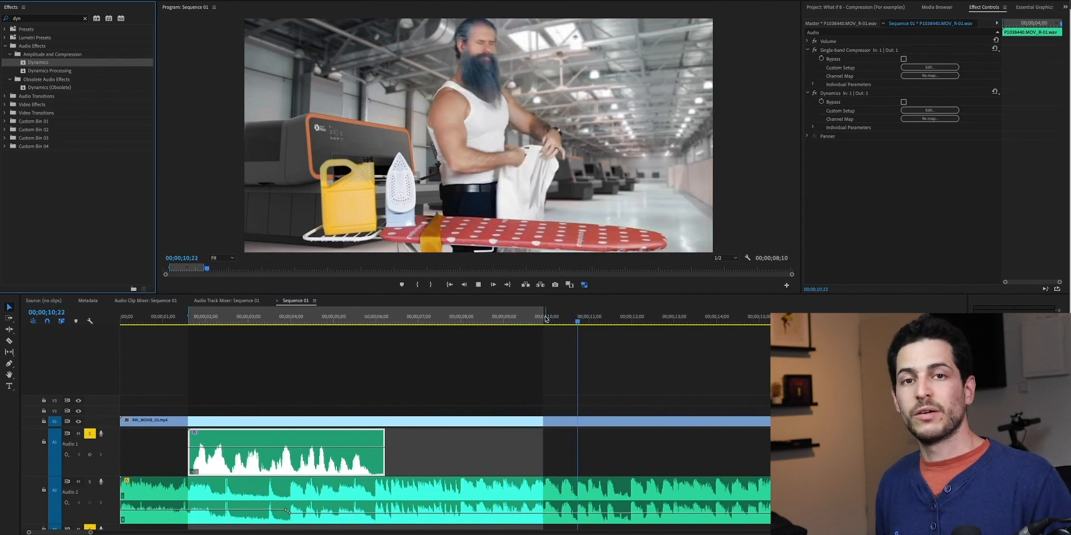